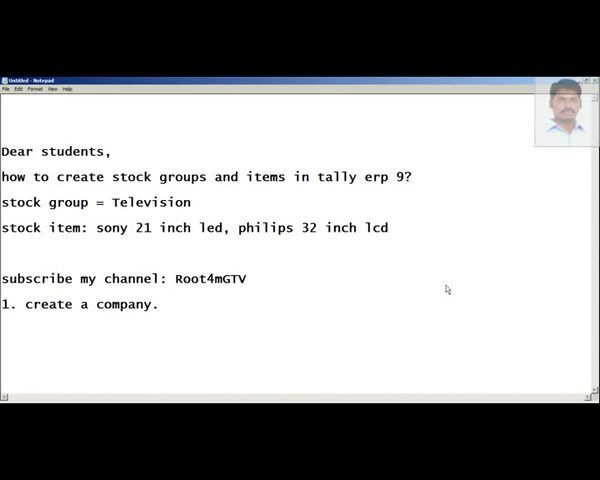
mouse_move(283, 305)
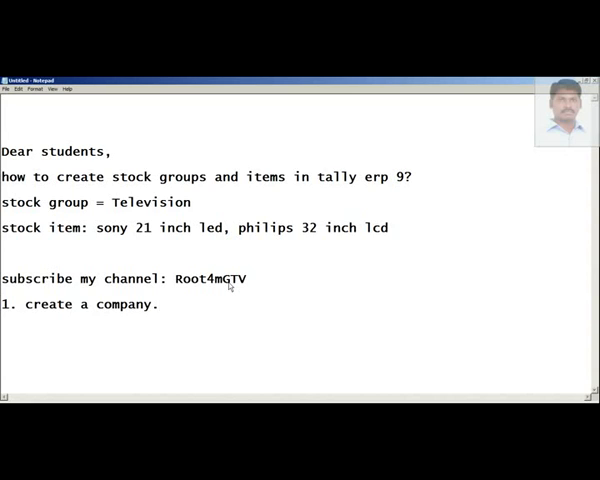
mouse_move(228, 286)
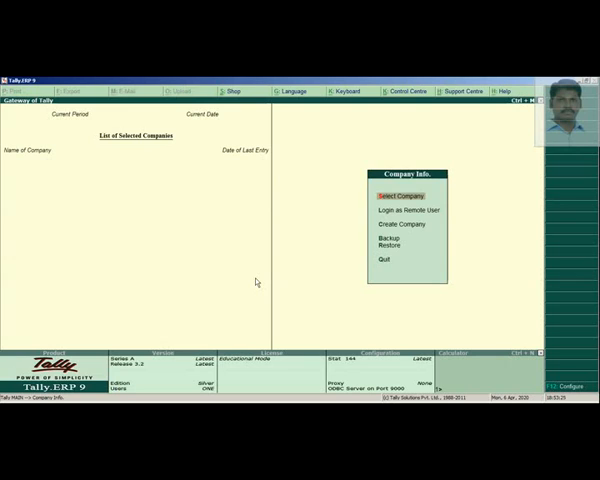
mouse_move(337, 279)
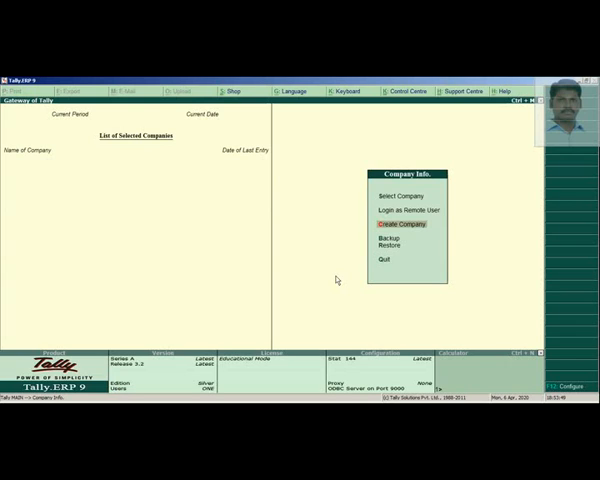
Create the company Gtv Communications with Tamil Nadu as its state
click(401, 224)
text(G)
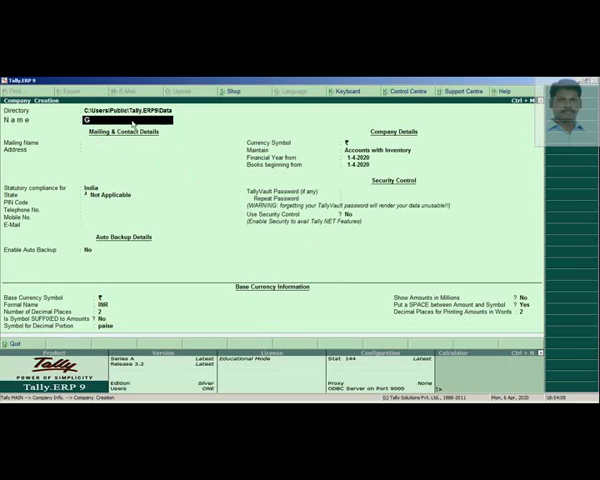
text(tv)
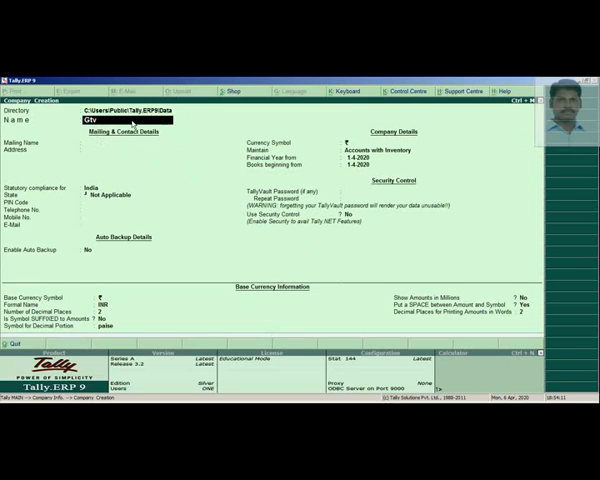
text(Ente)
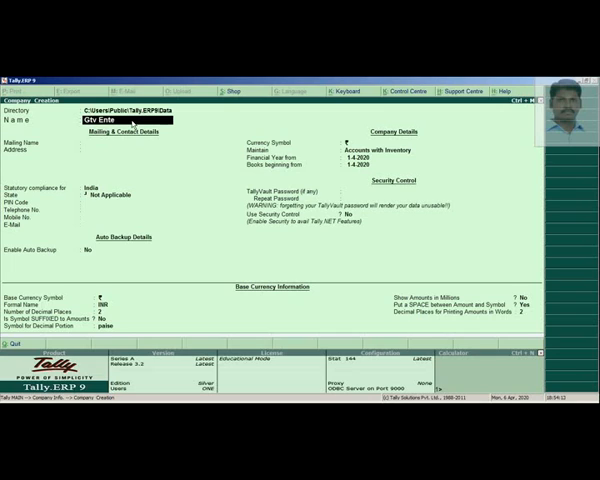
text(r)
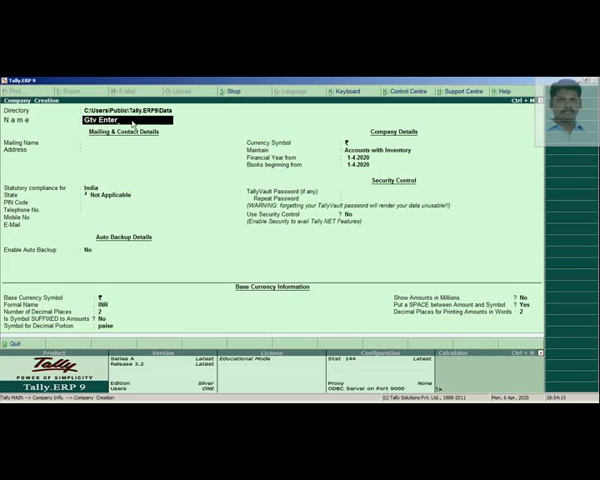
text(Communications)
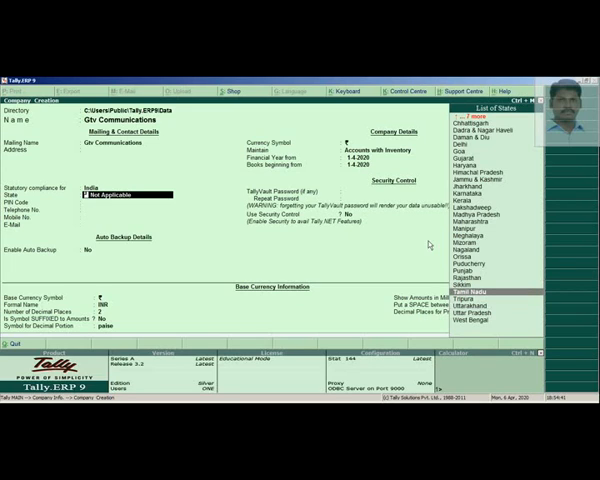
click(479, 290)
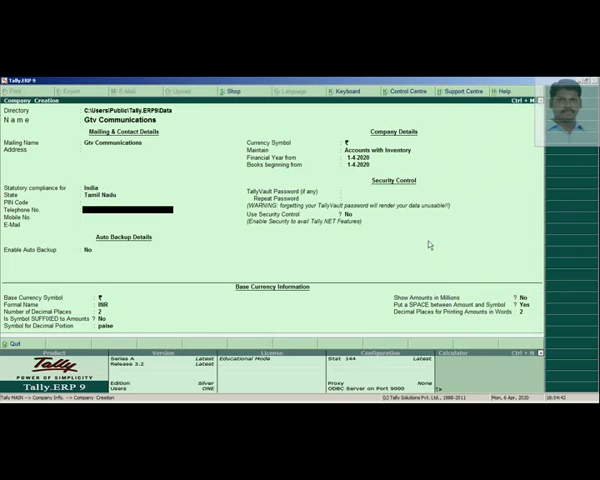
click(370, 149)
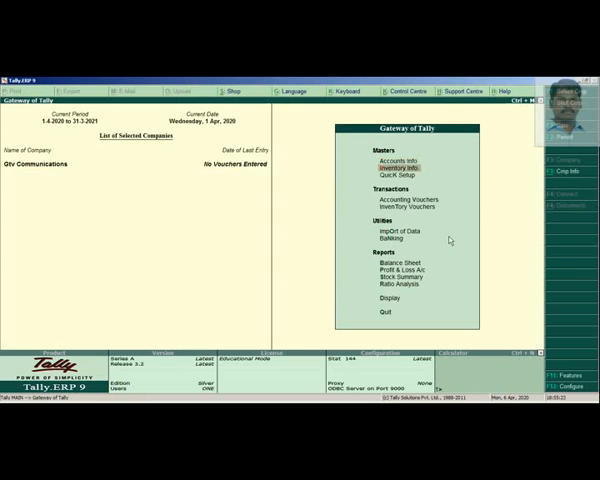
mouse_move(392, 159)
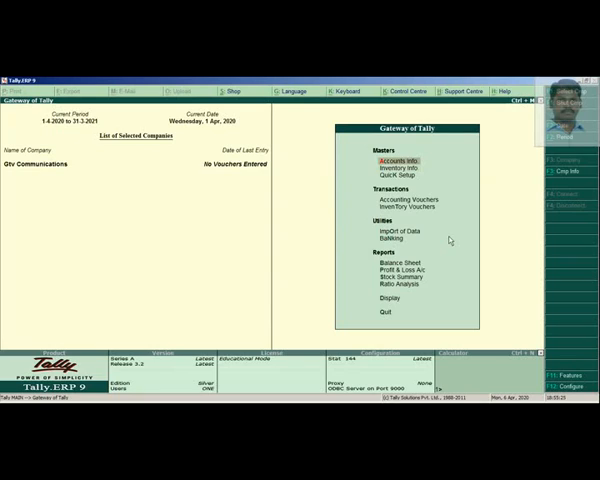
mouse_move(398, 168)
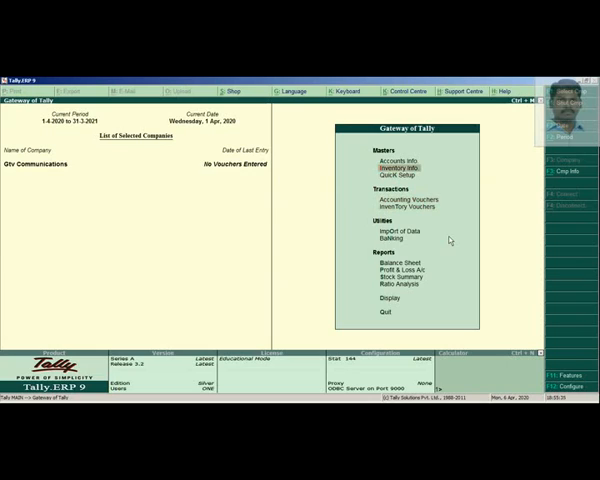
Select Inventory Info in the Gateway of Tally
click(386, 158)
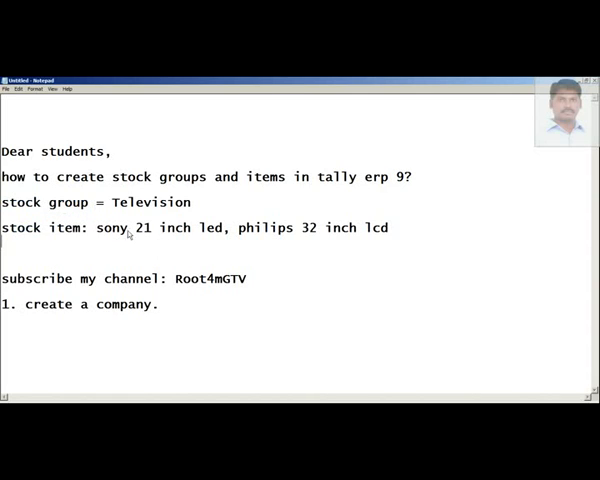
mouse_move(88, 208)
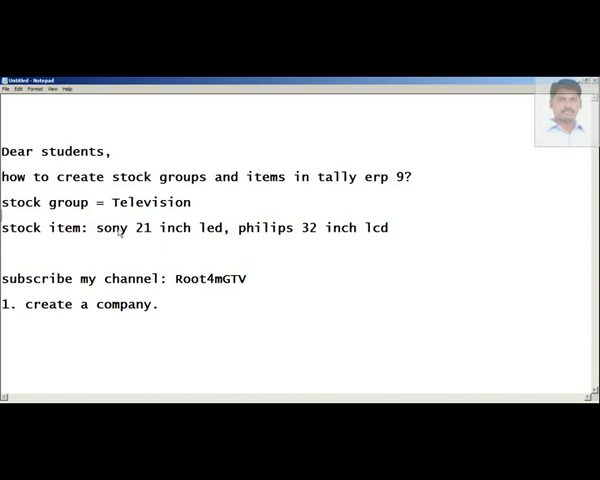
double_click(146, 202)
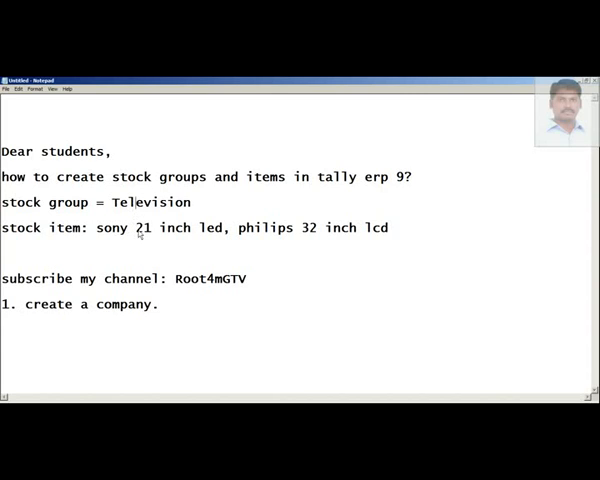
double_click(104, 228)
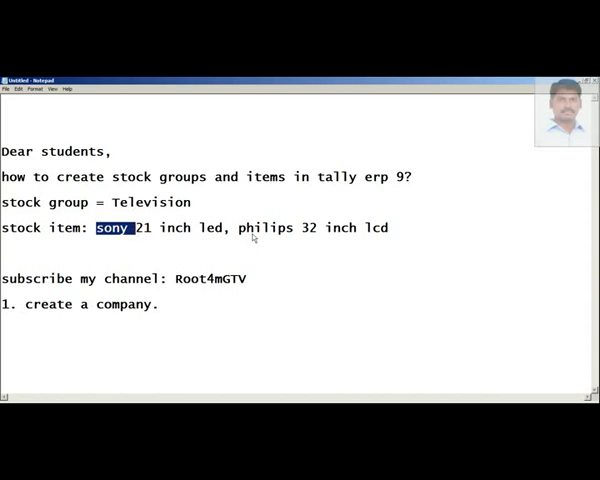
double_click(265, 228)
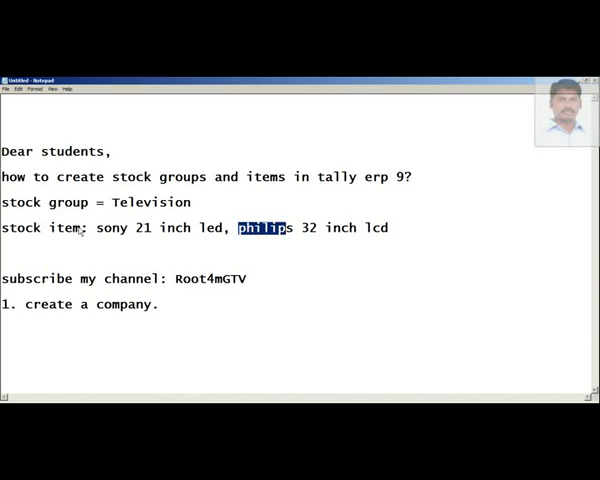
double_click(62, 228)
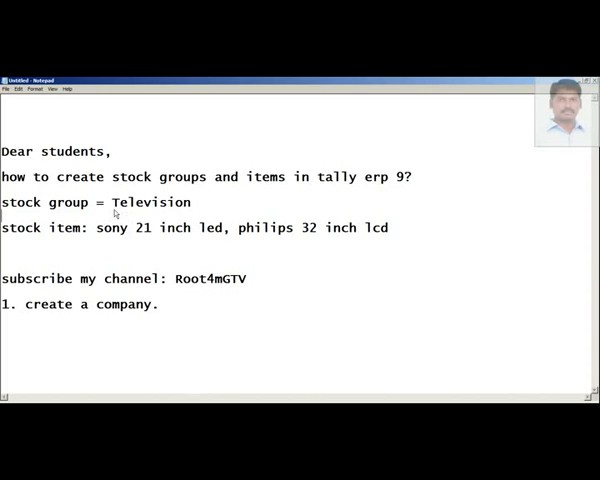
mouse_move(104, 230)
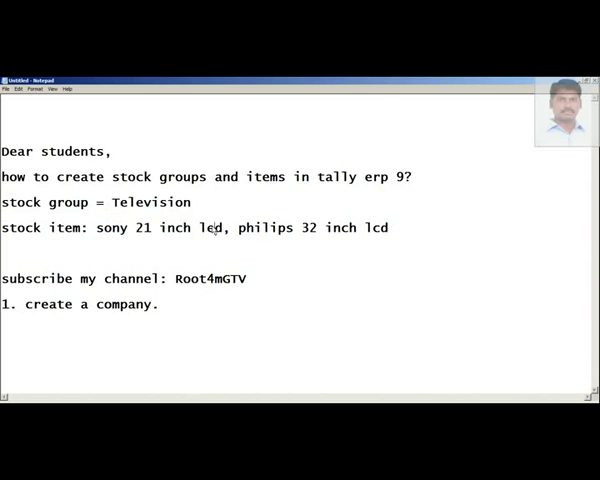
double_click(150, 202)
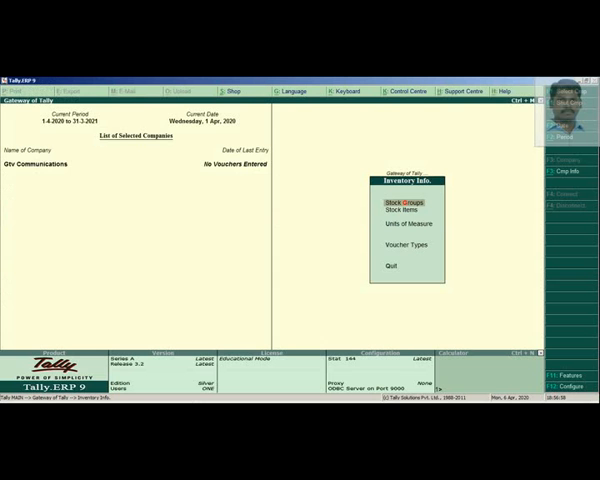
mouse_move(360, 263)
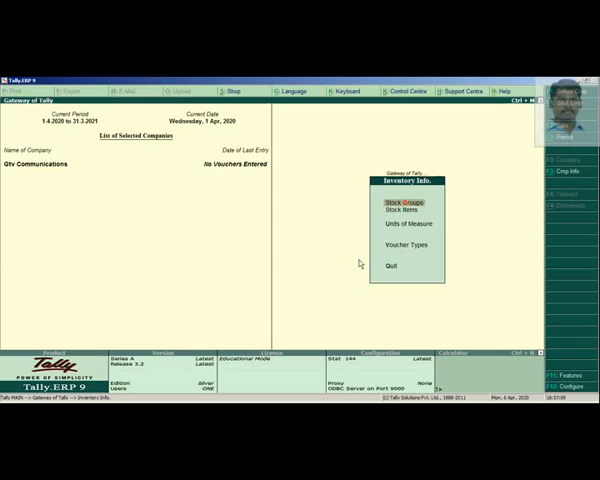
Open Stock Groups and begin creating a single stock group
click(402, 200)
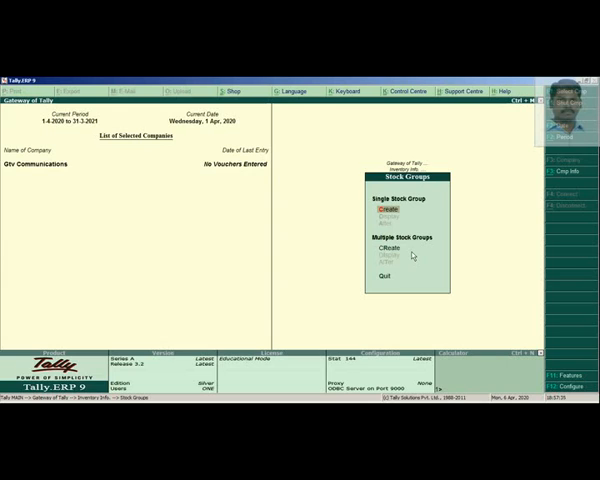
click(386, 210)
text(T)
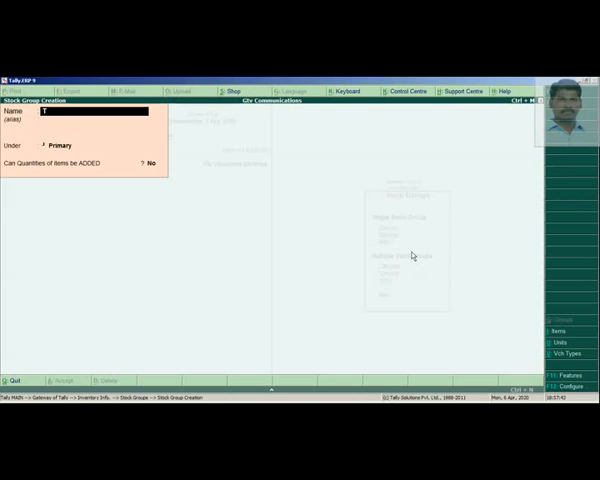
Enter Television as the stock group name under Primary
text(elevision)
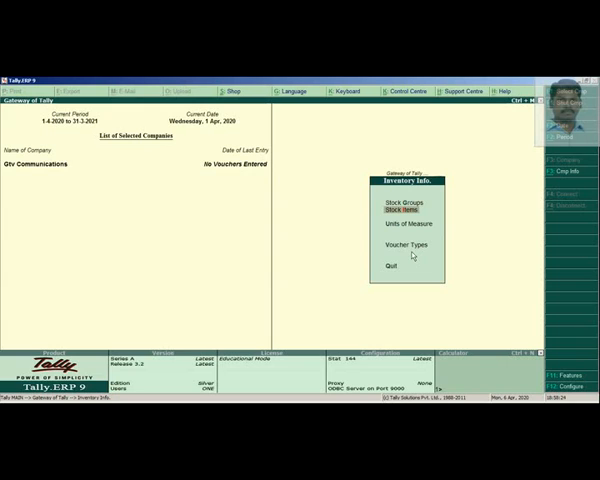
Create and save the single stock item 'Sony TV 21 inch Led'
click(398, 209)
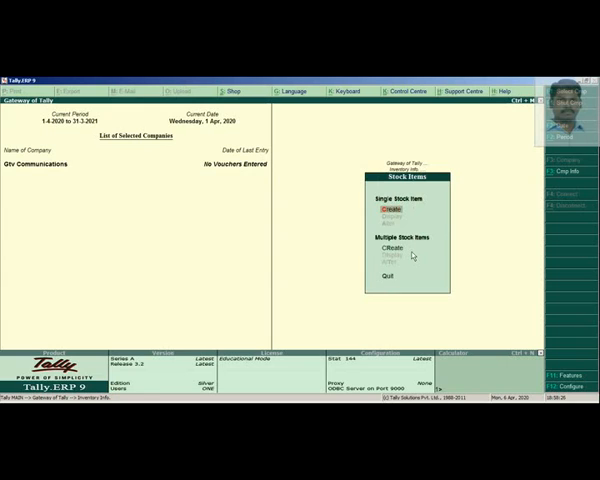
click(387, 211)
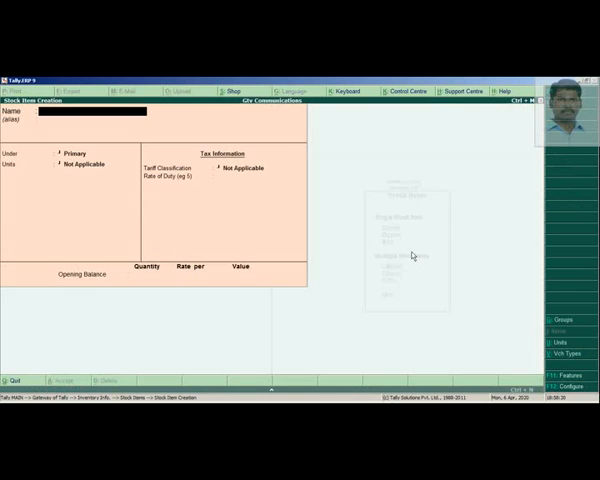
text(Sony T)
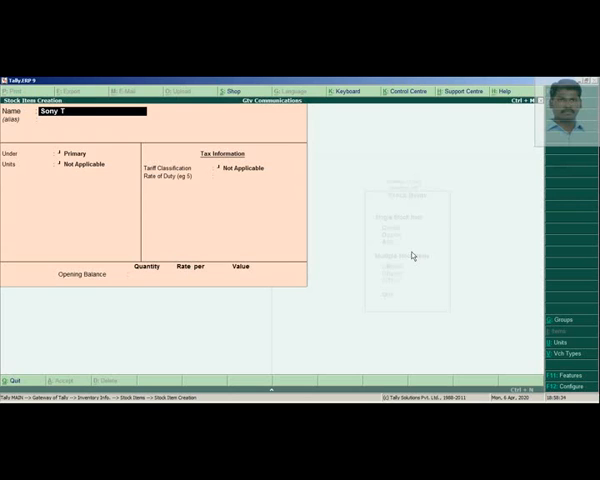
text(V)
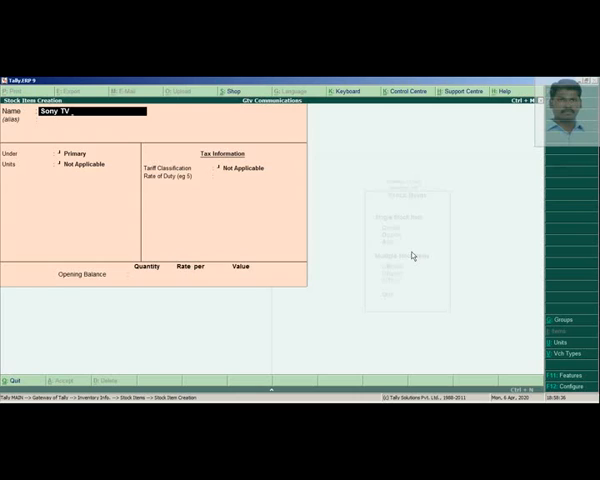
text(21 i)
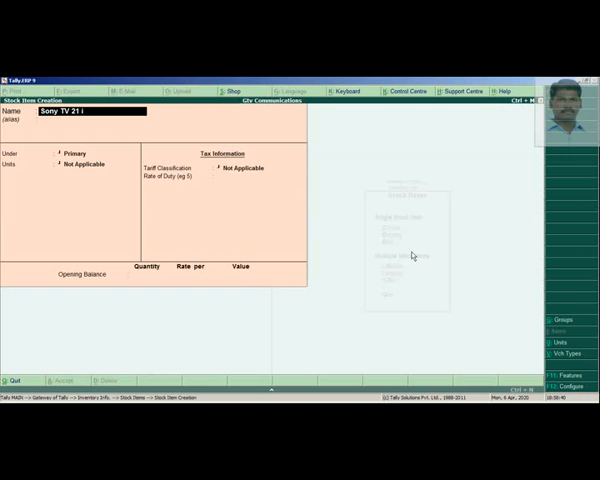
text(nch)
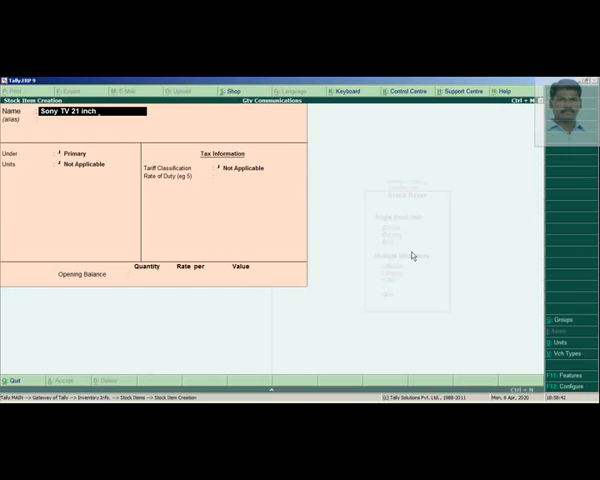
text(Led)
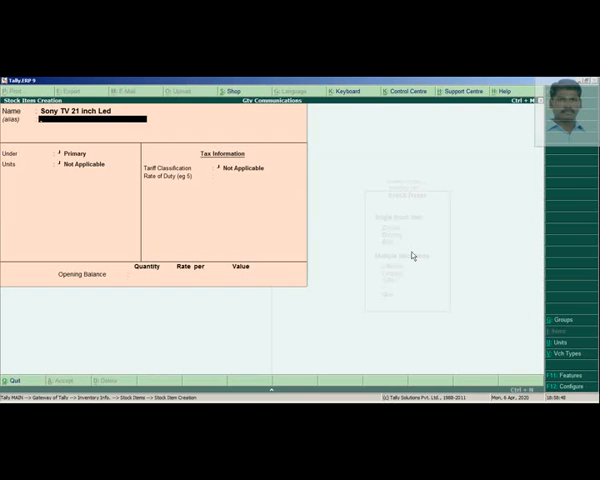
click(80, 153)
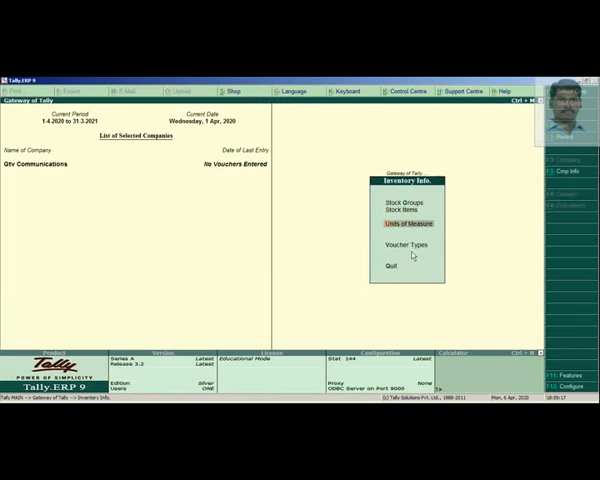
Create a simple unit No with formal name Numbers, then quit the unit form
click(405, 224)
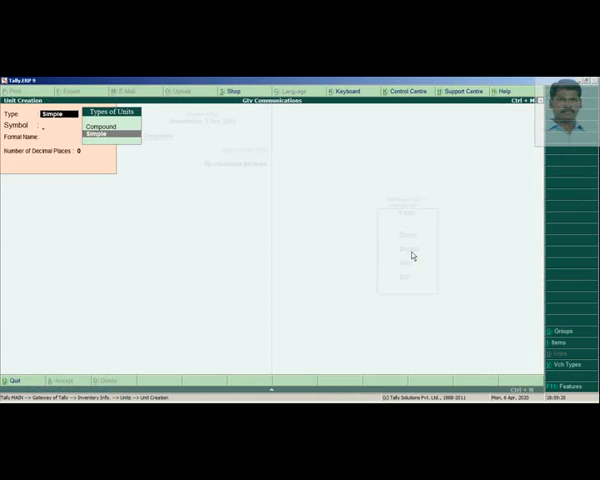
click(98, 131)
text(No)
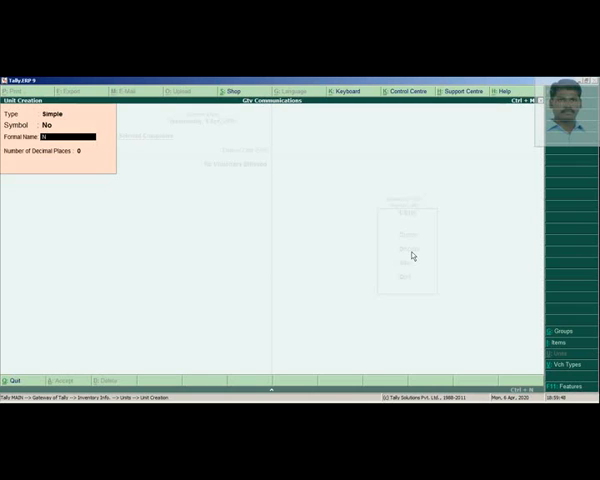
text(Numbers)
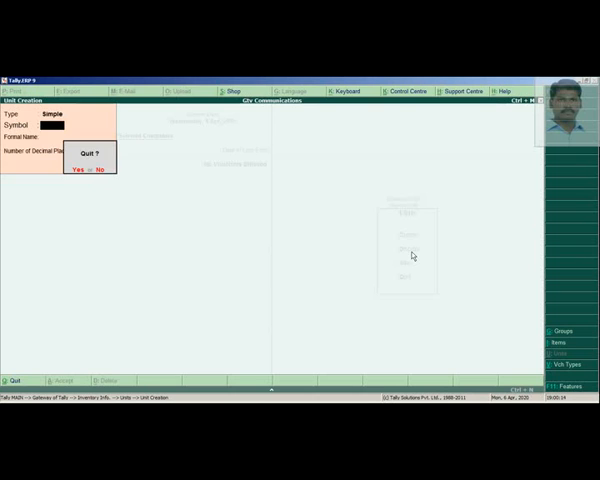
click(77, 170)
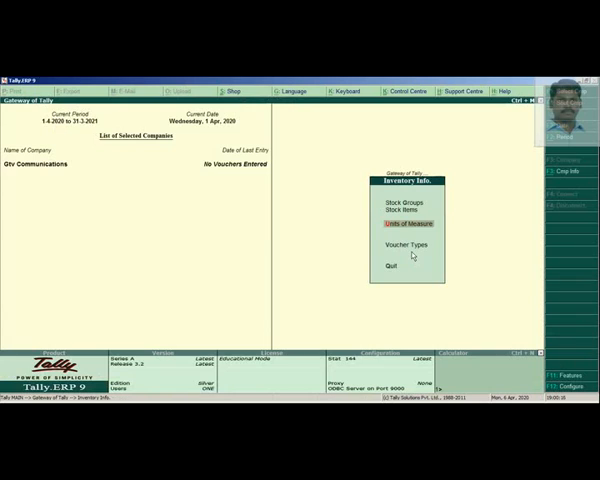
click(399, 209)
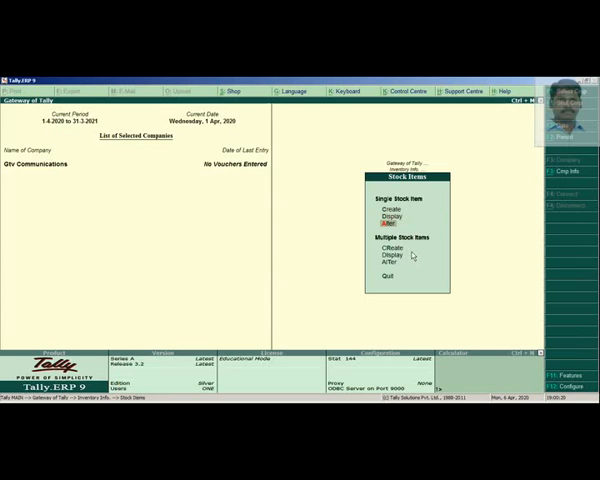
click(386, 217)
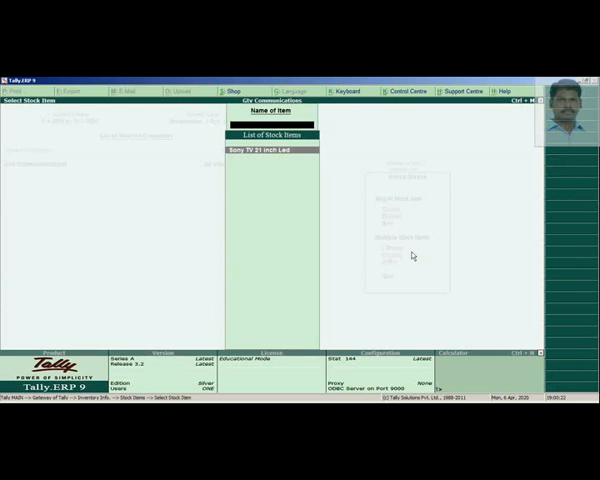
click(263, 148)
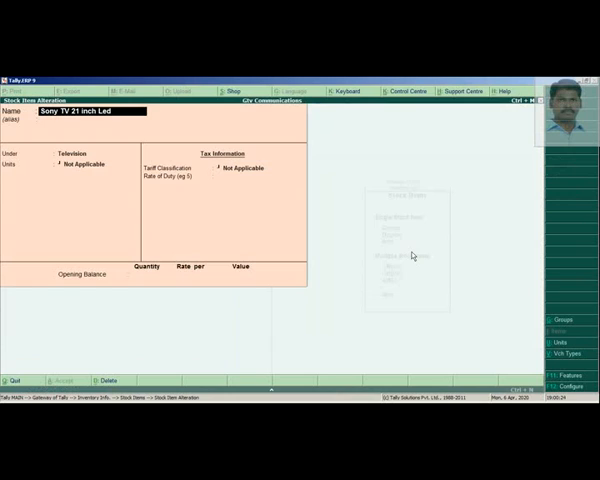
click(85, 153)
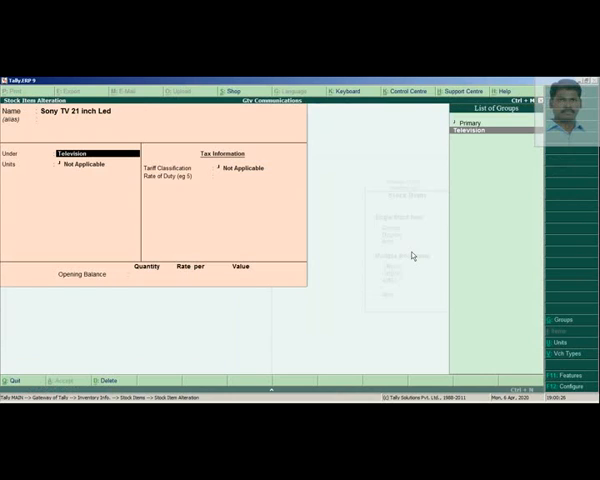
click(88, 164)
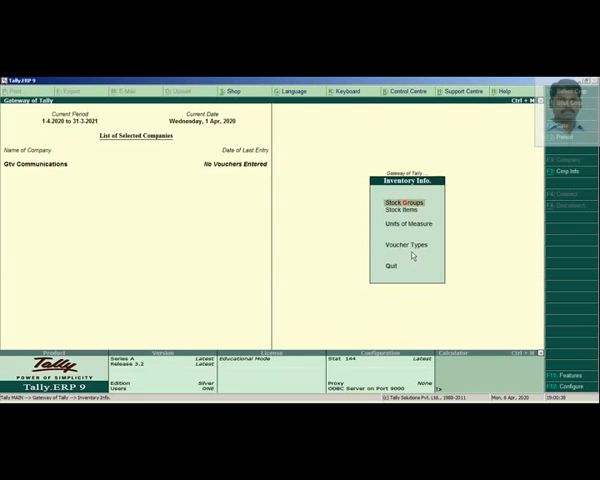
Create the stock group Furniture and leave the group creation form
click(395, 200)
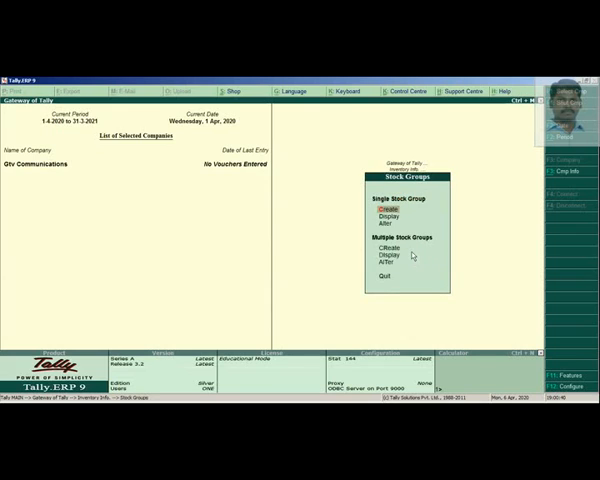
click(384, 207)
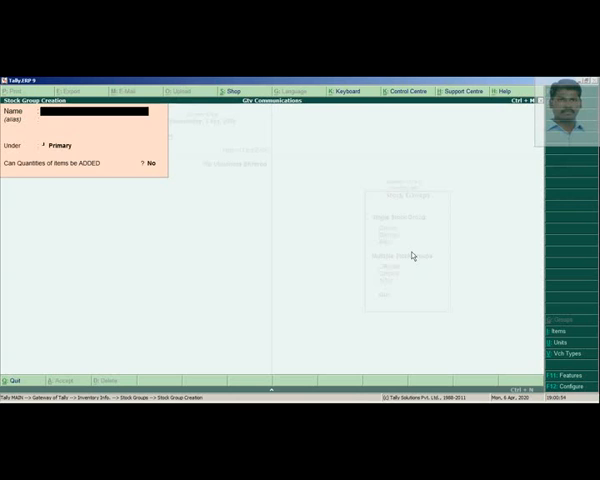
text(Furniture)
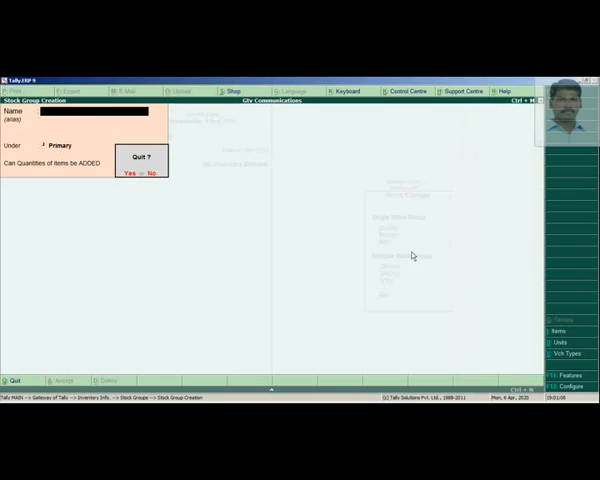
click(150, 173)
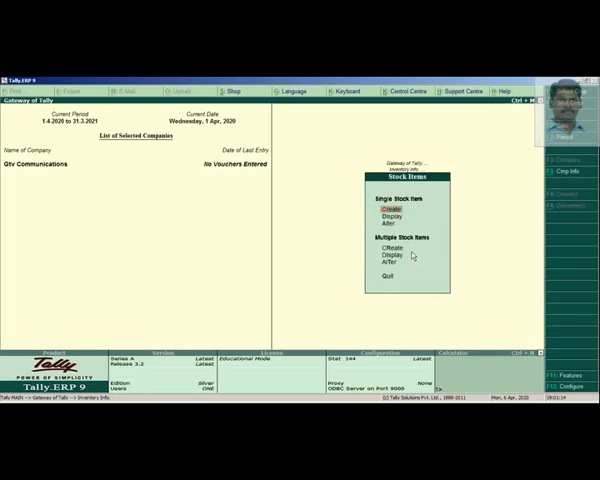
Create stock item Folding Sofa under Furnitures, measured in No units
click(386, 208)
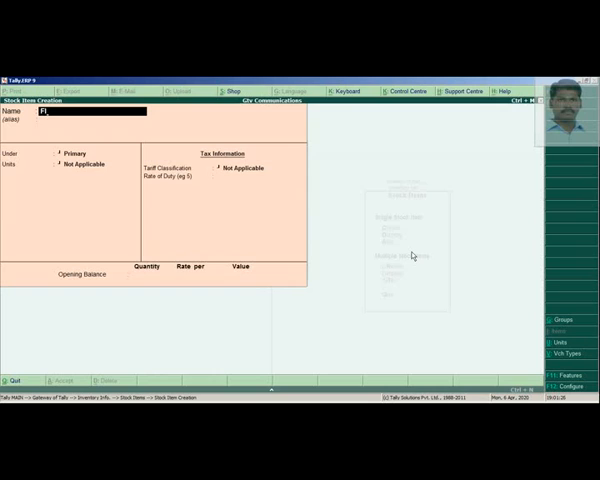
text(Folding)
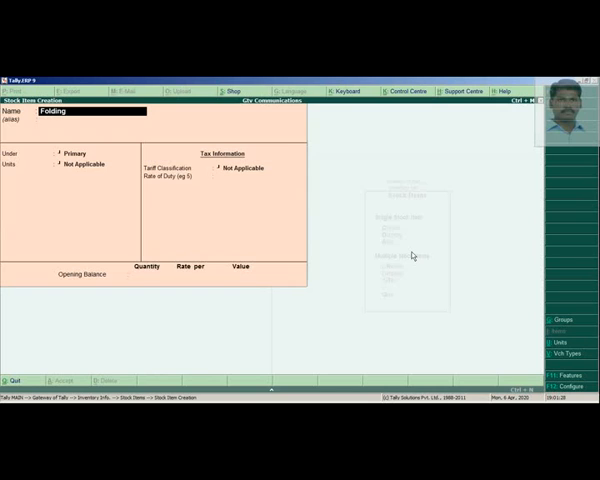
text(Sofa)
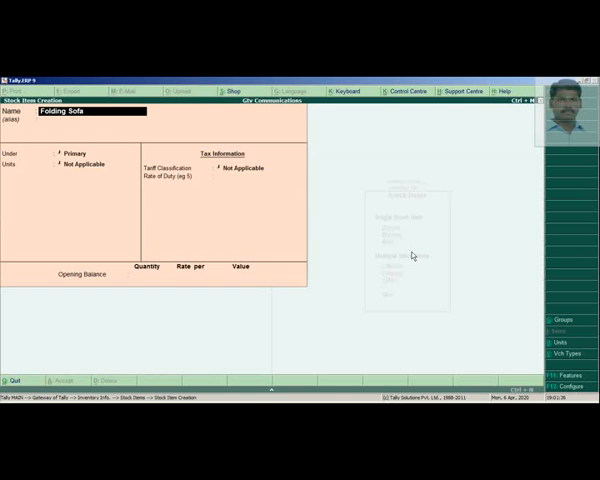
click(85, 153)
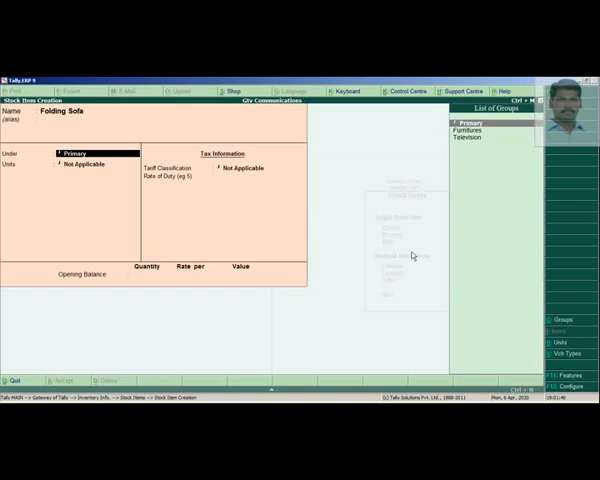
click(468, 137)
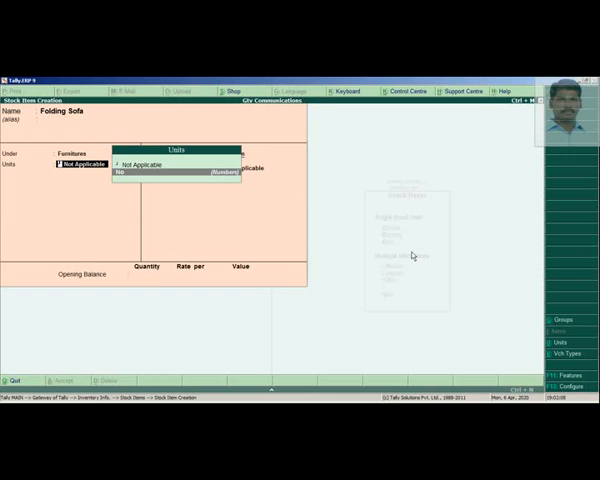
click(119, 164)
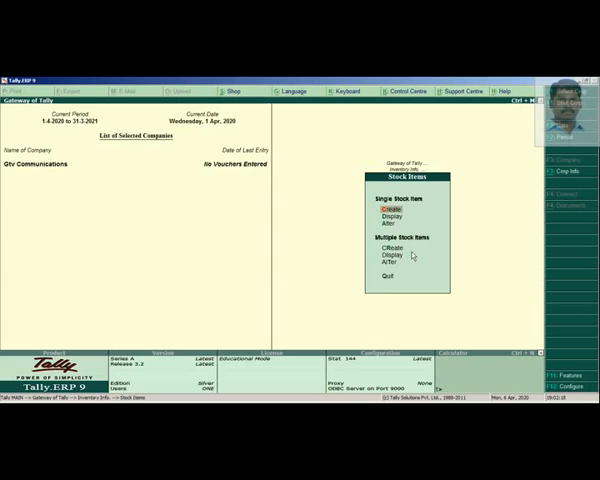
View the empty Stock Summary, then select the channel name in Notepad
key(Escape)
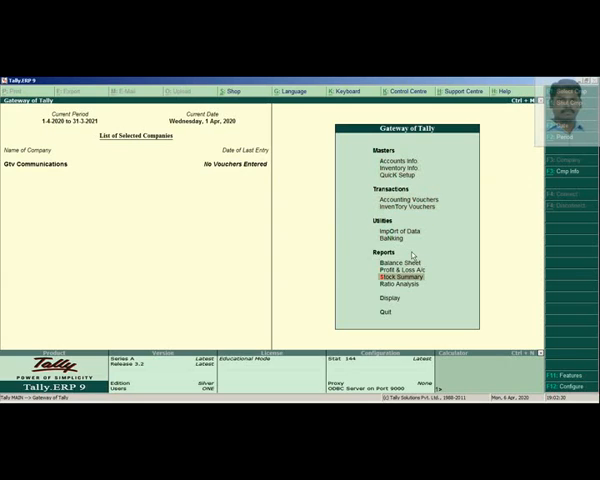
click(391, 278)
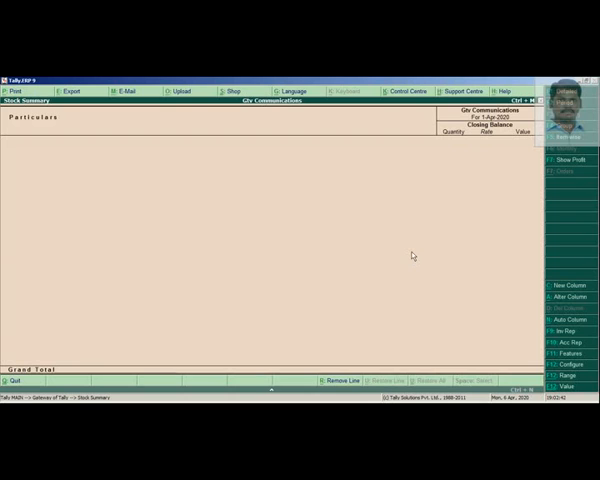
mouse_move(525, 197)
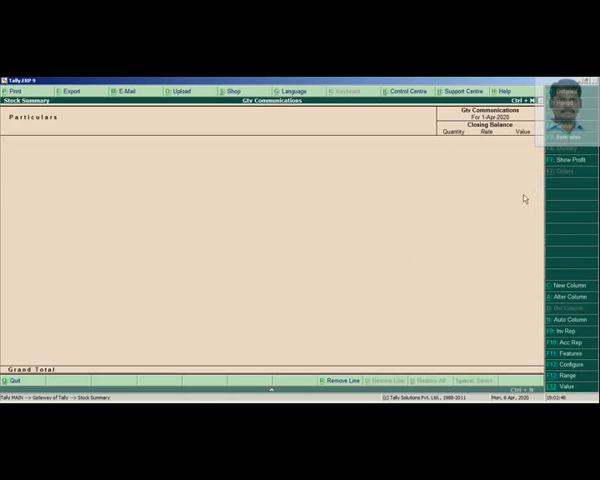
key(escape)
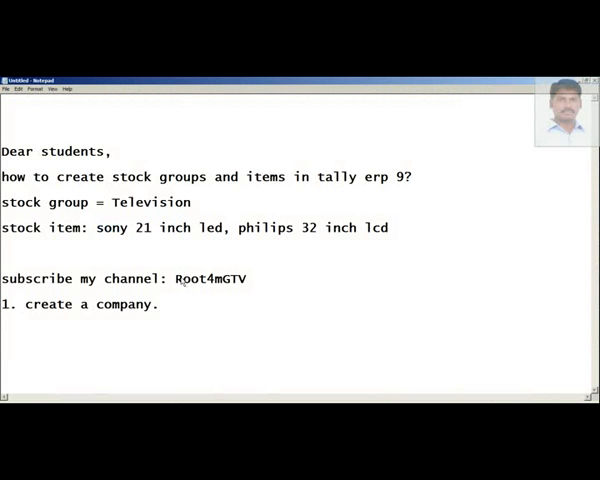
double_click(208, 278)
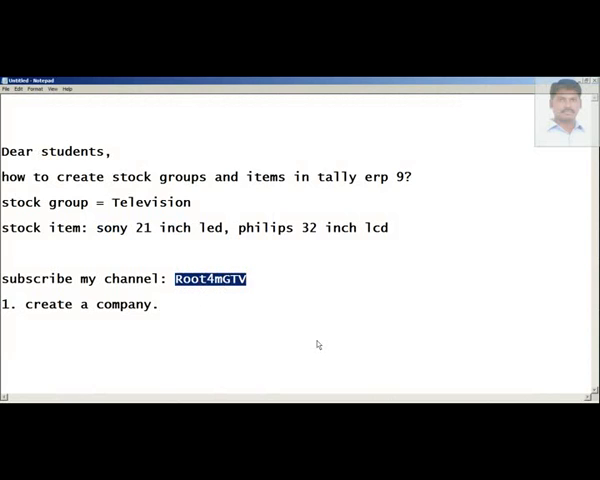